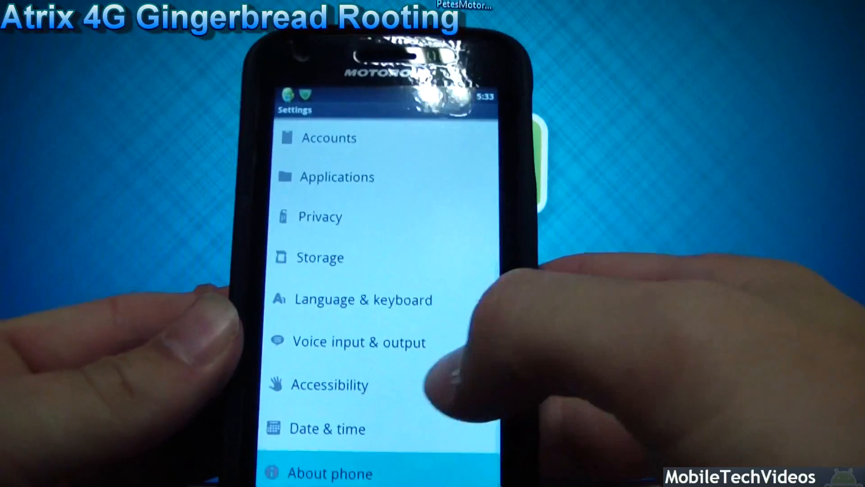
Step: View Android 2.3.4 under About phone, then dismiss Titanium Backup's root privileges error
left_click(330, 473)
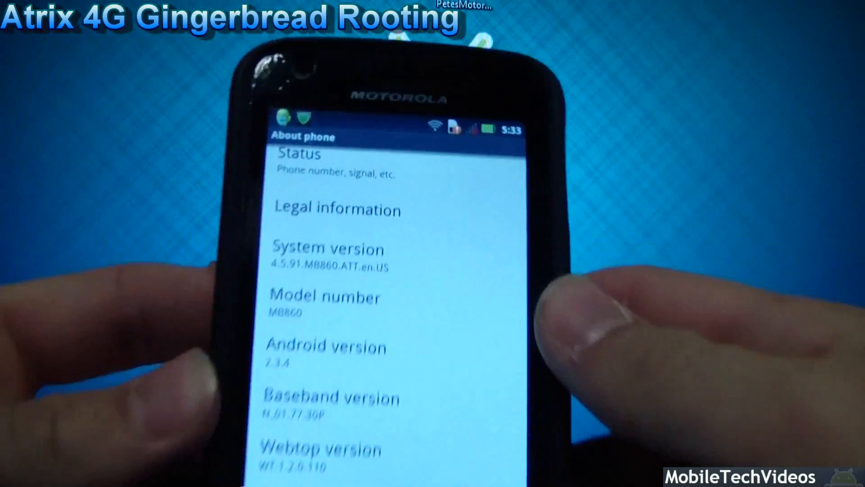
scroll("down", 3)
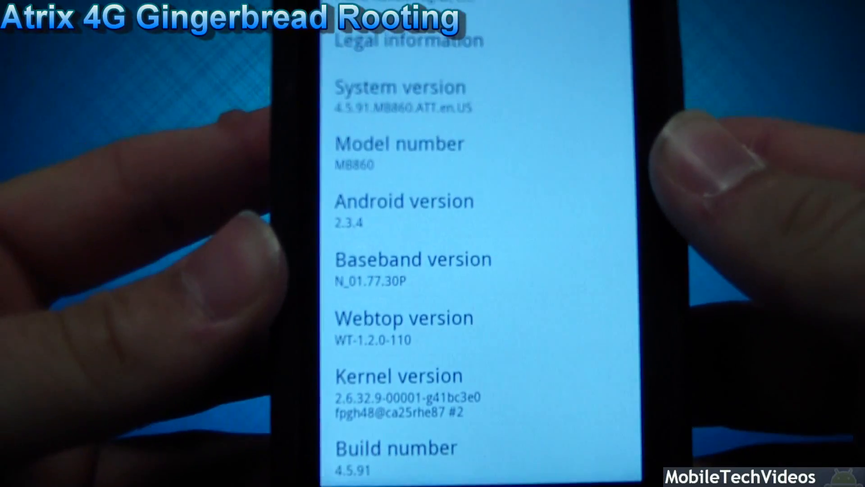
scroll("down", 3)
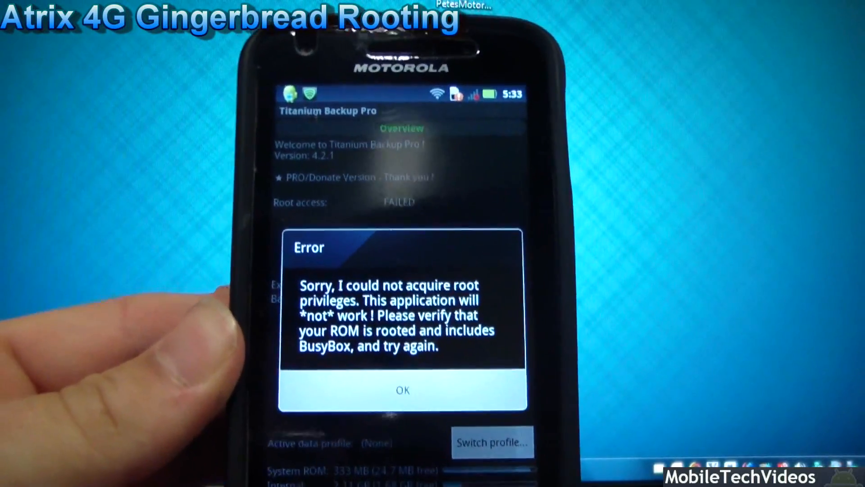
left_click(403, 389)
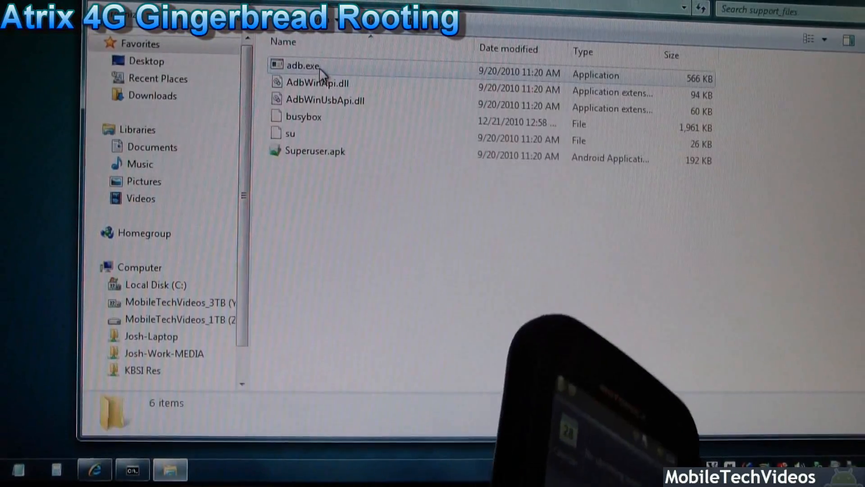
mouse_move(317, 83)
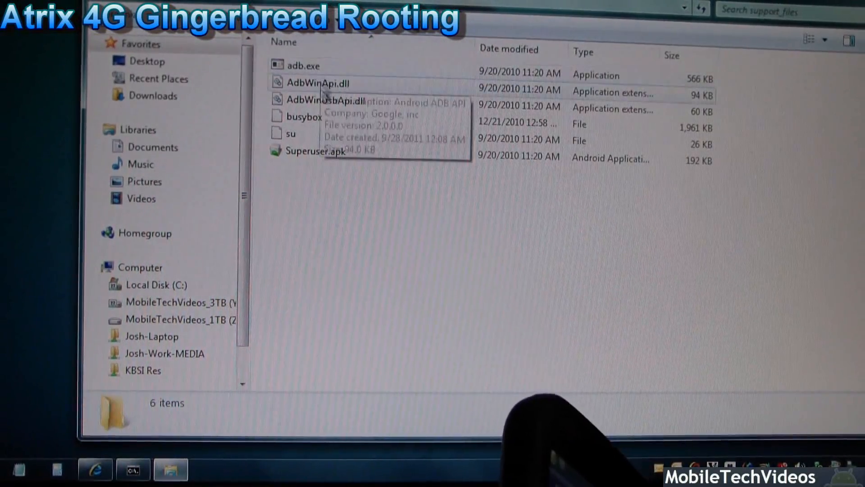
Step: Browse the support_files folder, return up, and launch Pete's Motorola Root Tools.exe
left_click(302, 117)
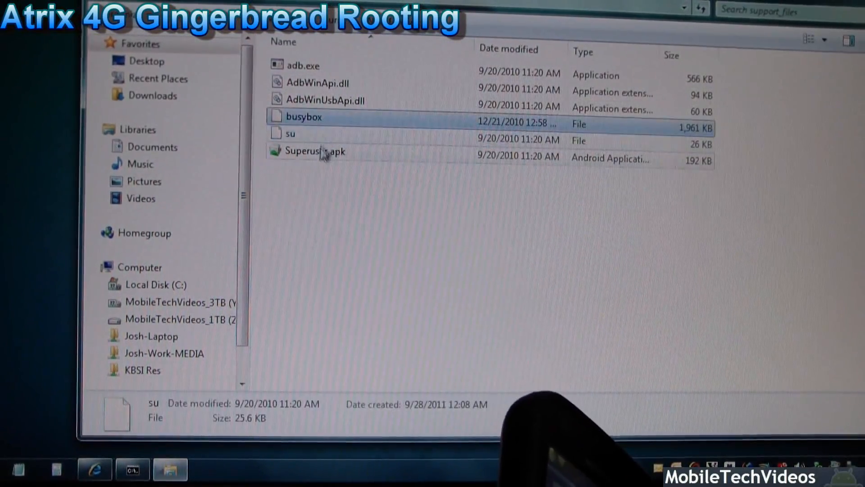
left_click(315, 151)
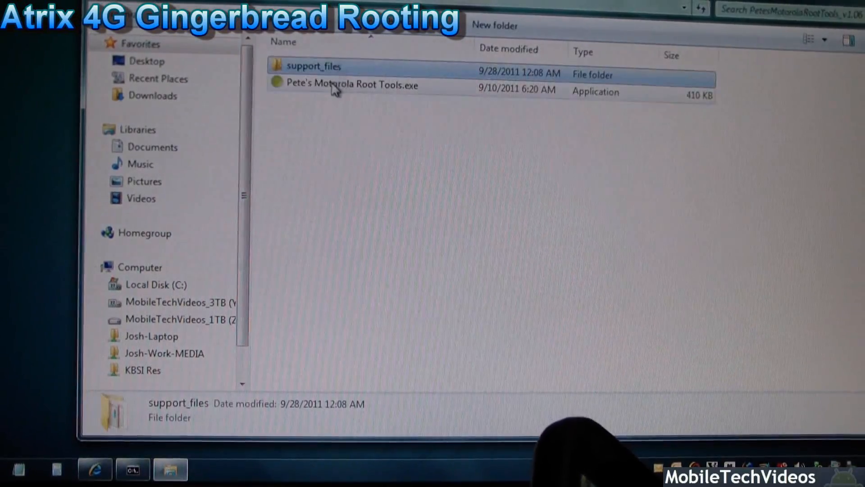
double_click(351, 85)
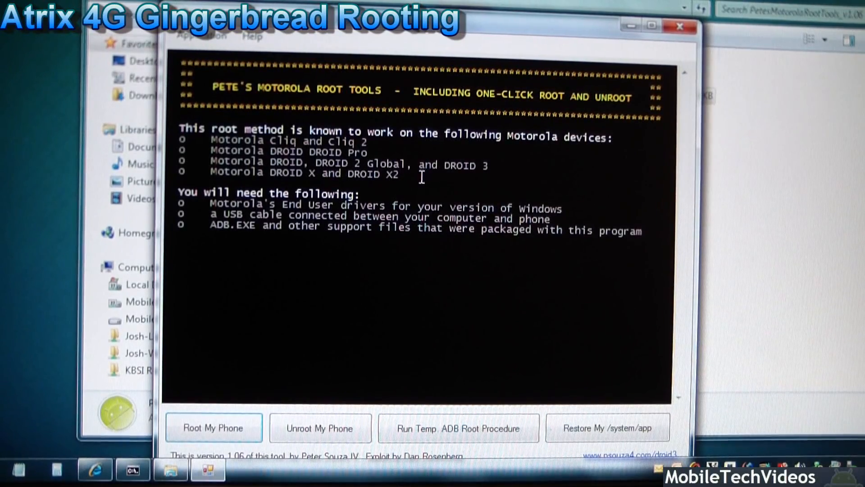
mouse_move(424, 190)
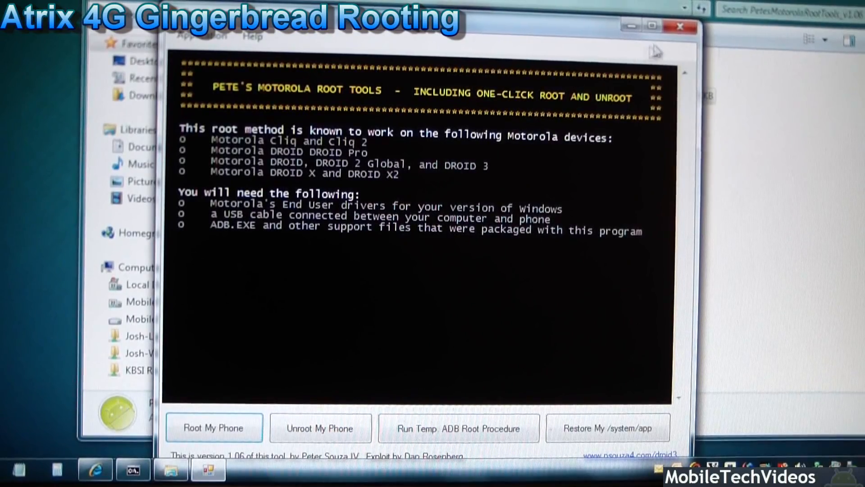
Step: Close the root tool window after reading the device list and requirements
left_click(681, 26)
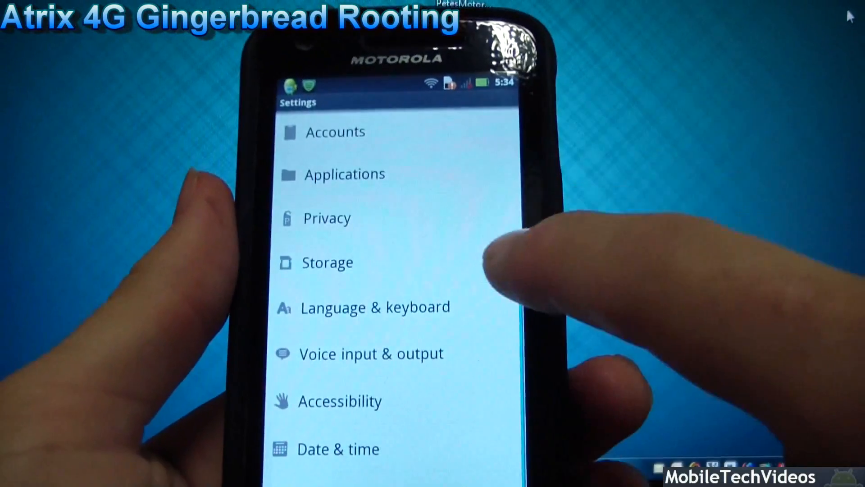
Step: Go into Settings > Applications > Development on the phone
scroll("down", 3)
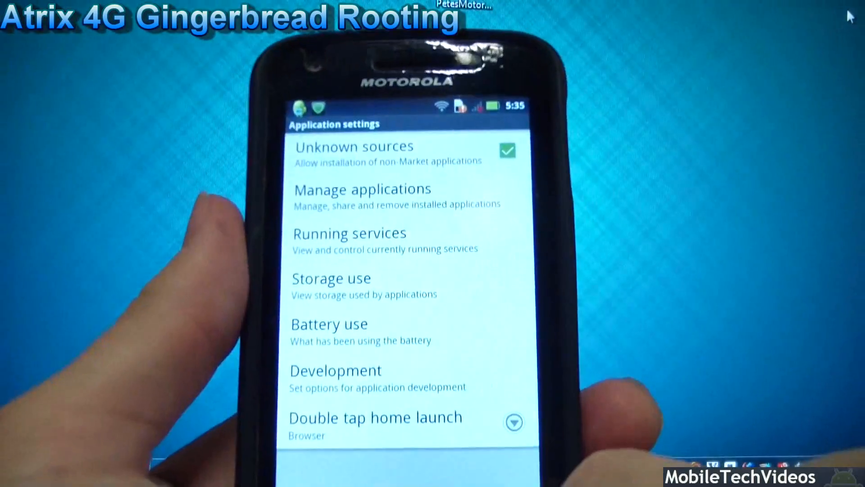
left_click(336, 369)
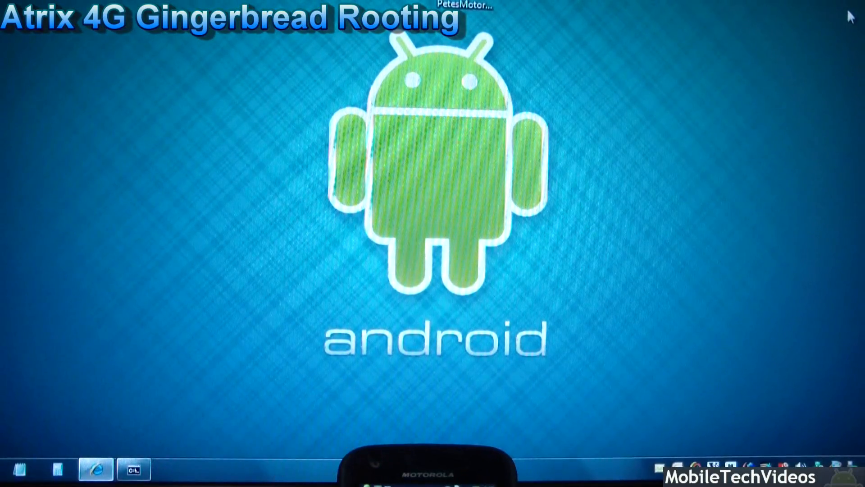
Step: Restore the administrator Command Prompt from the taskbar
left_click(171, 469)
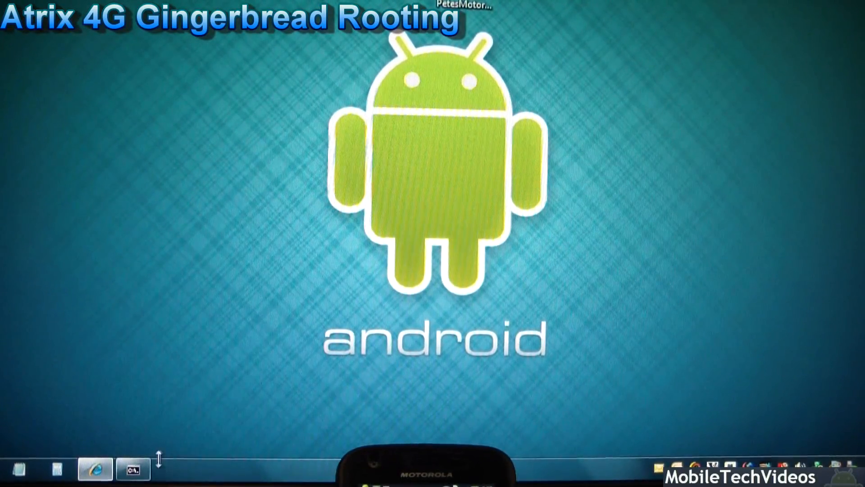
left_click(133, 469)
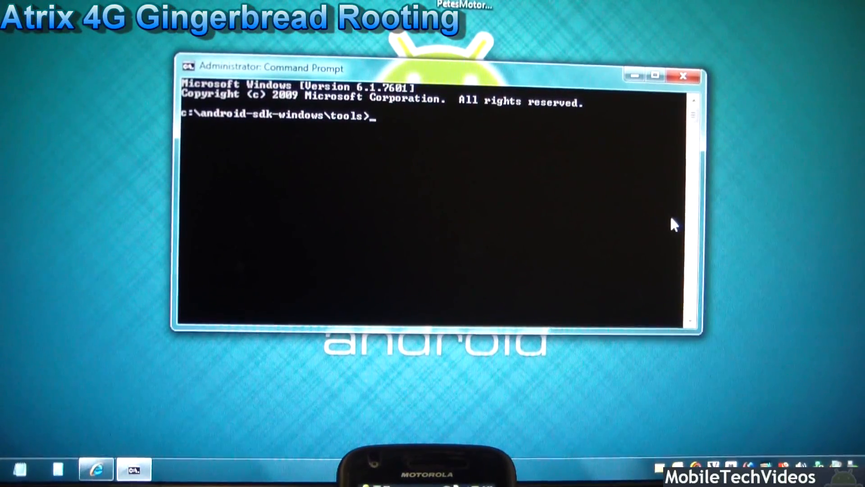
Step: Run adb devices to list the attached phone
type("adb devices")
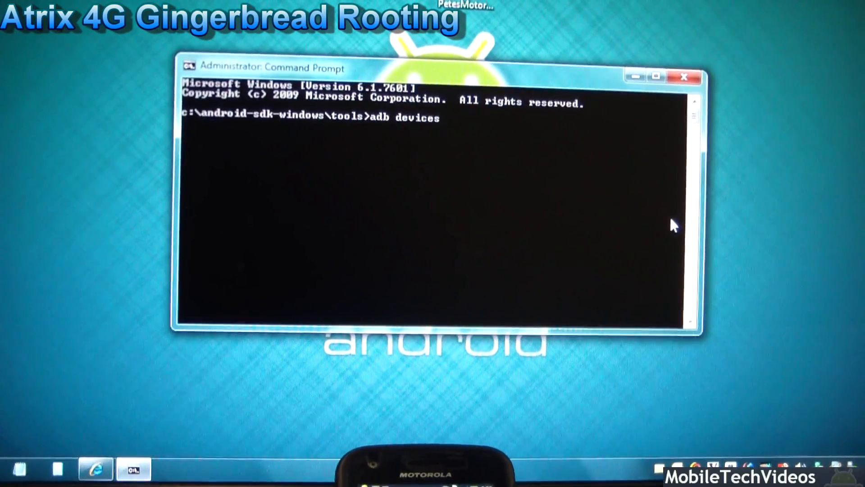
key("Return")
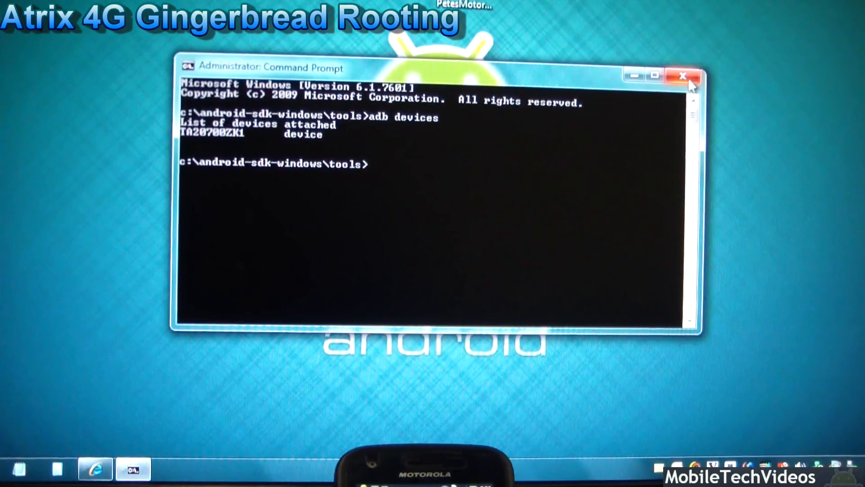
Step: Close the Command Prompt to return to the root tool's introduction screen
left_click(680, 75)
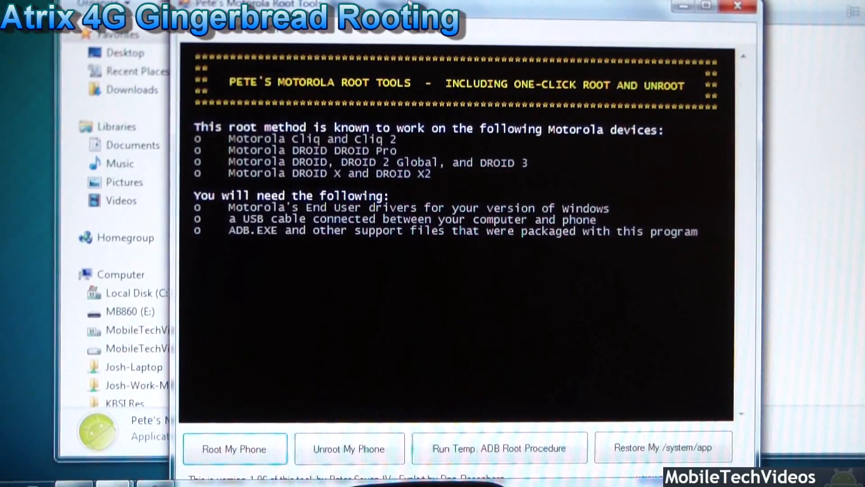
Step: Start Root My Phone so the Gingerbread 2.3.4 root begins searching for the device
left_click(234, 448)
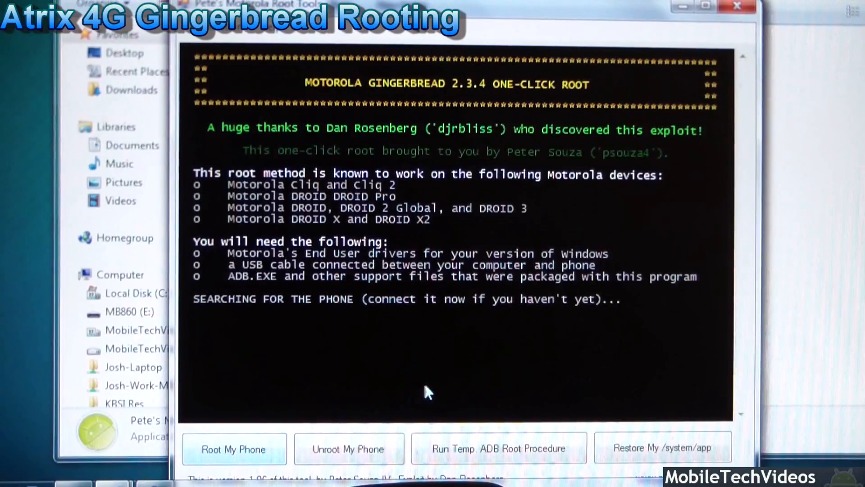
mouse_move(632, 309)
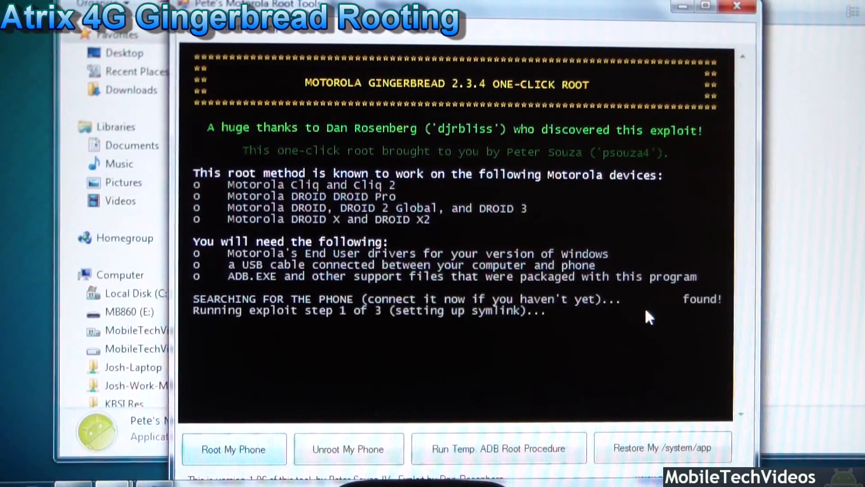
mouse_move(700, 314)
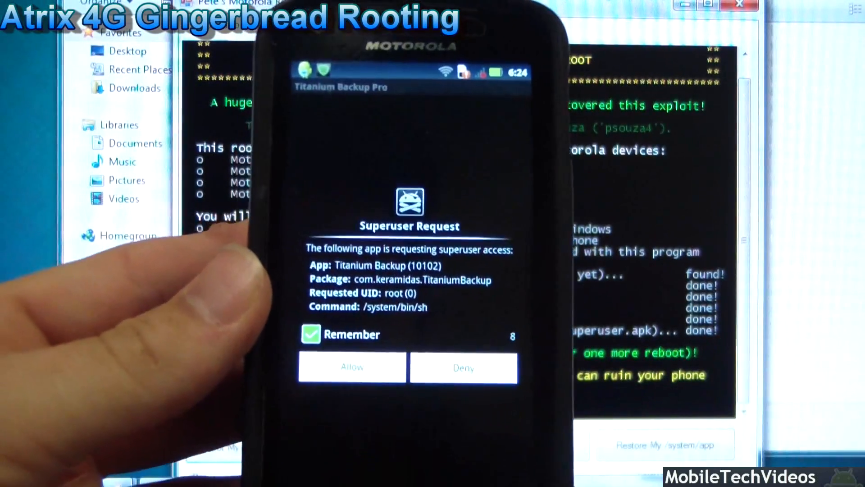
Step: Allow the Superuser Request from Titanium Backup on the phone
left_click(351, 368)
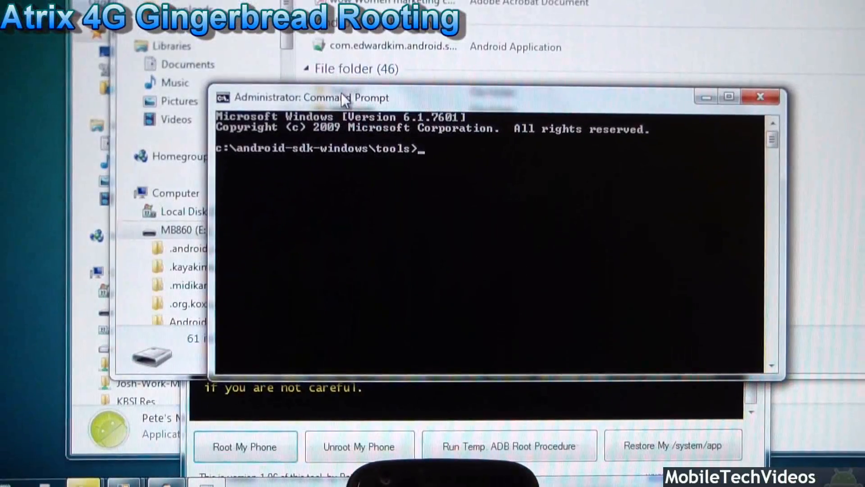
Step: Run adb devices, adb shell and su to reach the # root prompt, then close the shell
type("adb devices")
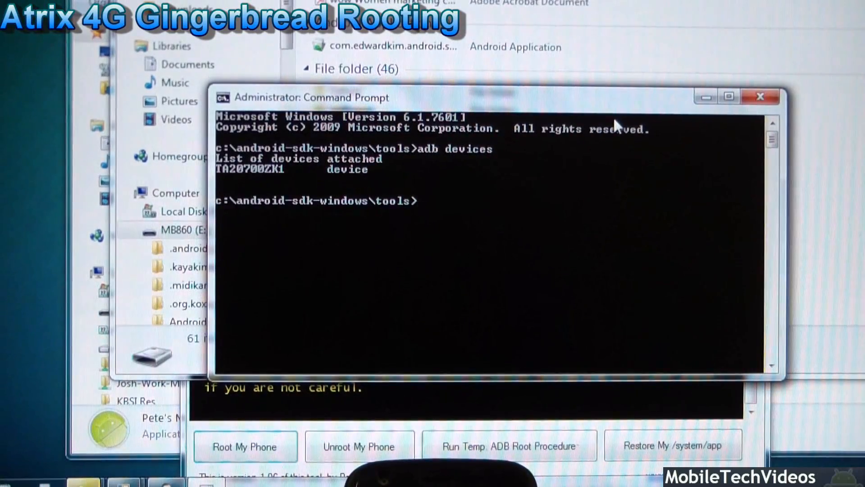
type("adb shell")
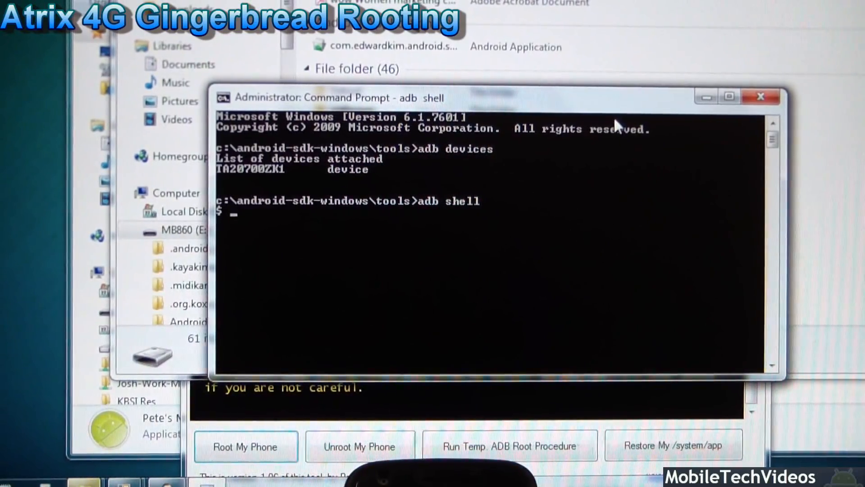
type("su")
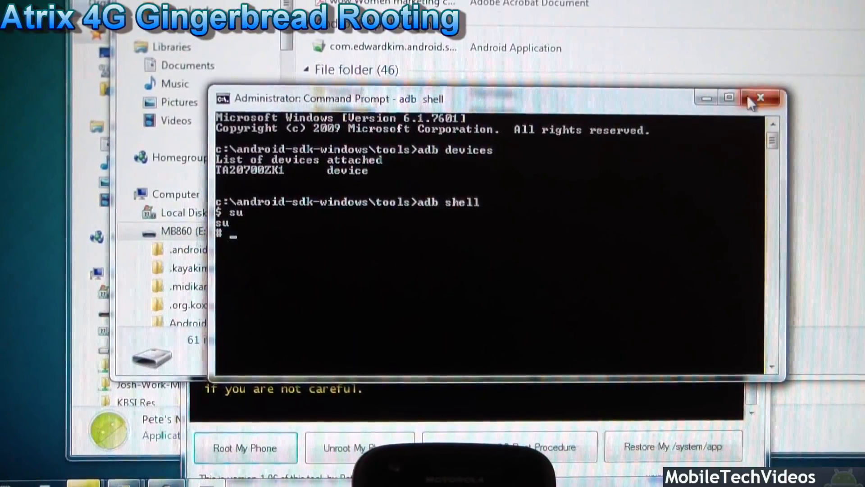
left_click(762, 97)
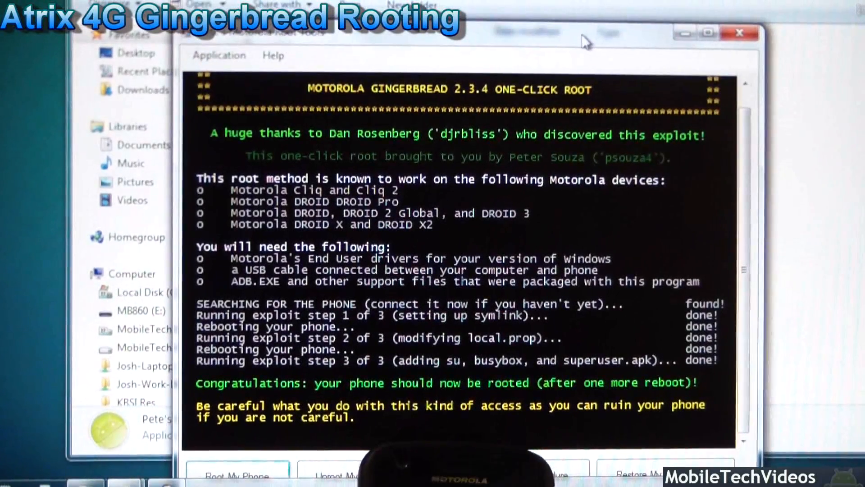
mouse_move(703, 216)
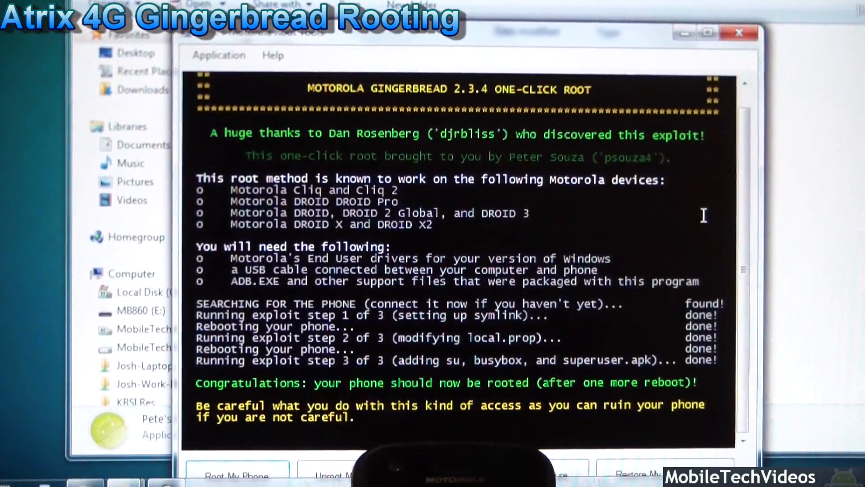
mouse_move(755, 61)
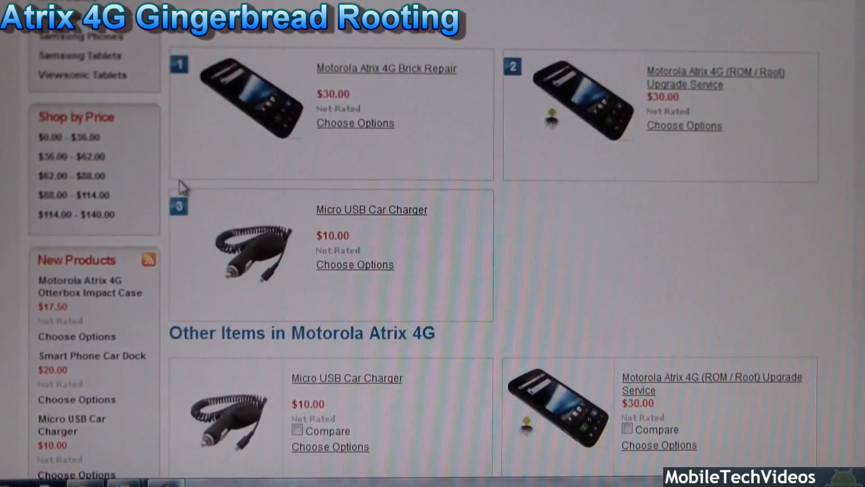
Step: Scroll down the MobileTechVideos store page to reach the Motorola Atrix 4G Upgrade Service listing at $30.00
scroll("down", 3)
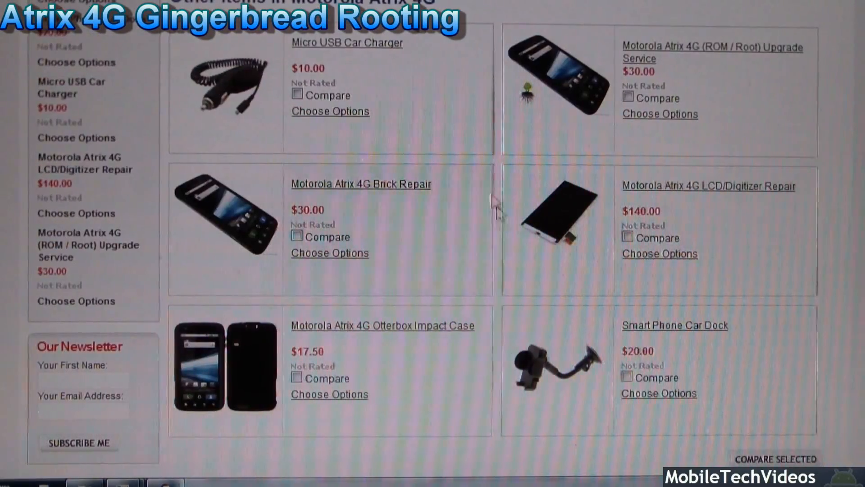
mouse_move(639, 74)
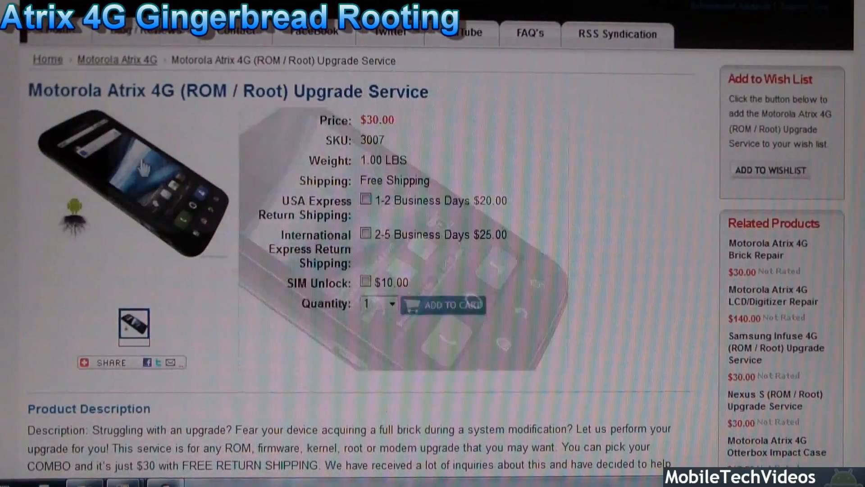
scroll("down", 3)
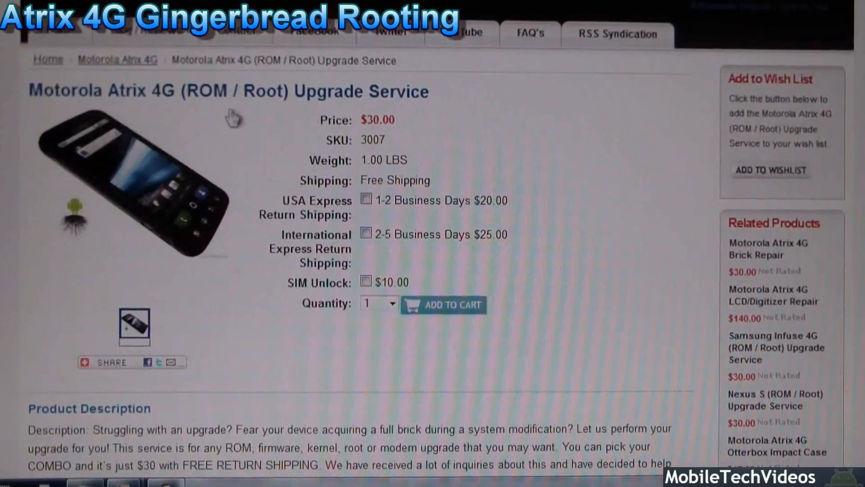
mouse_move(39, 110)
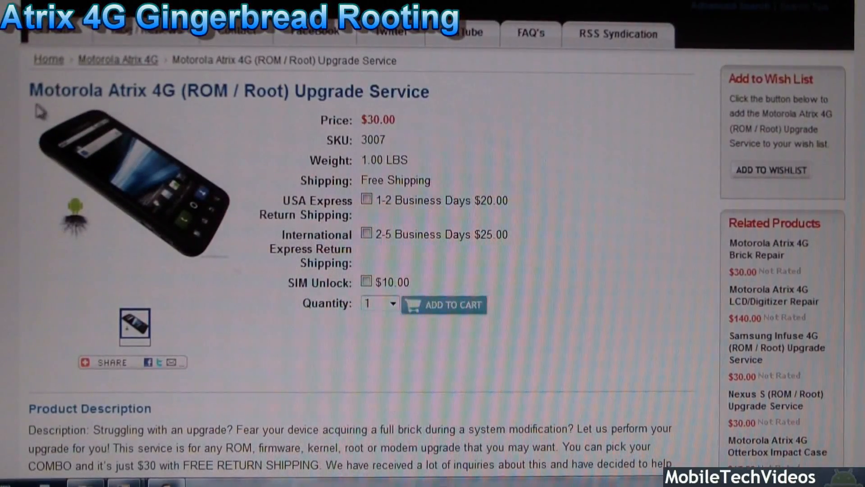
mouse_move(552, 160)
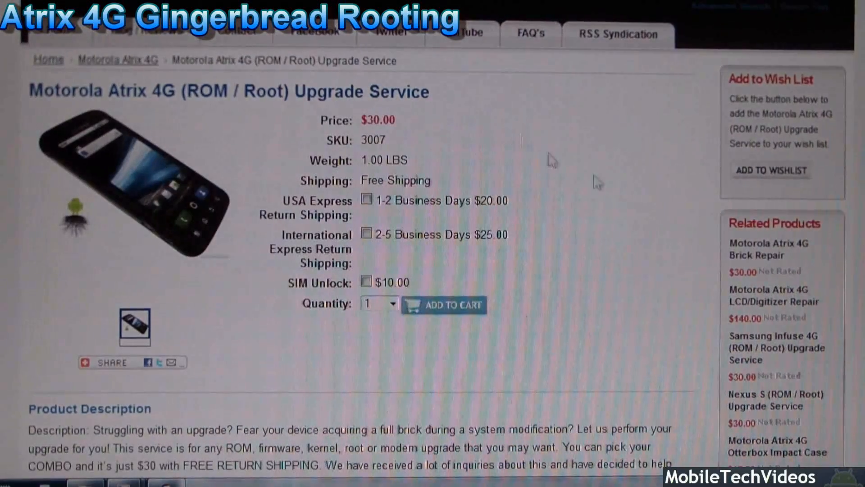